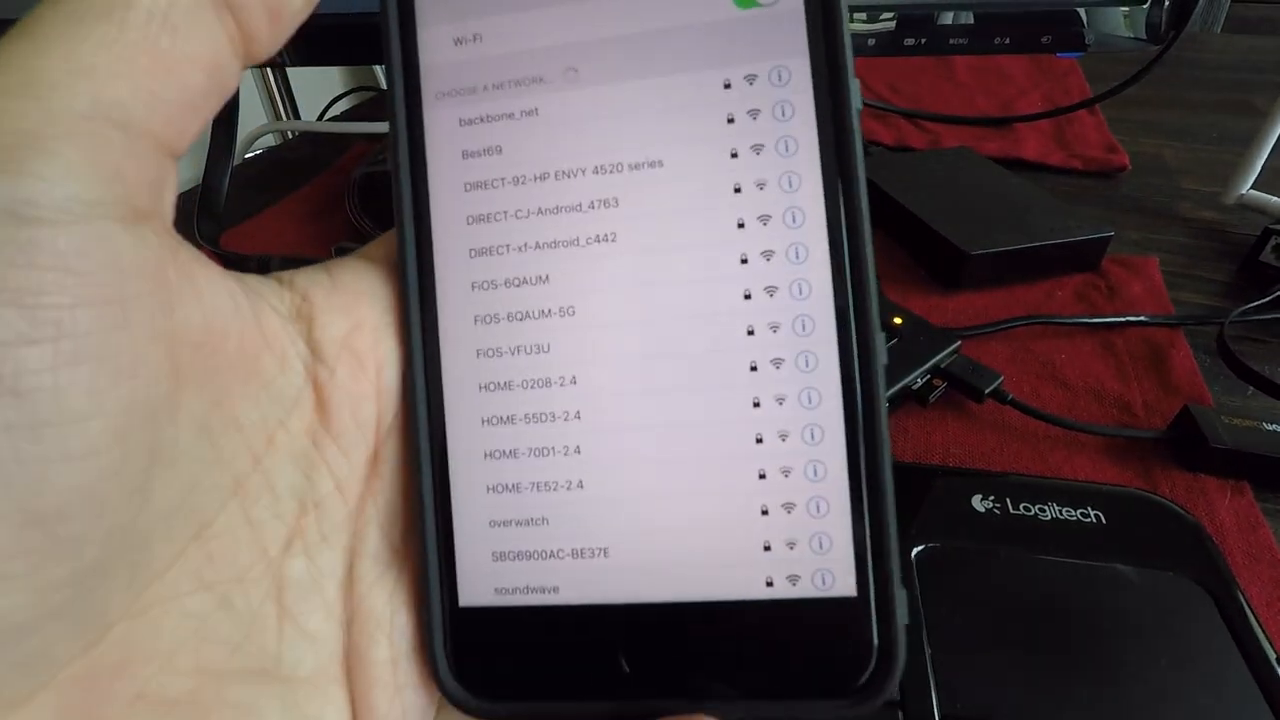
scroll("down", 3)
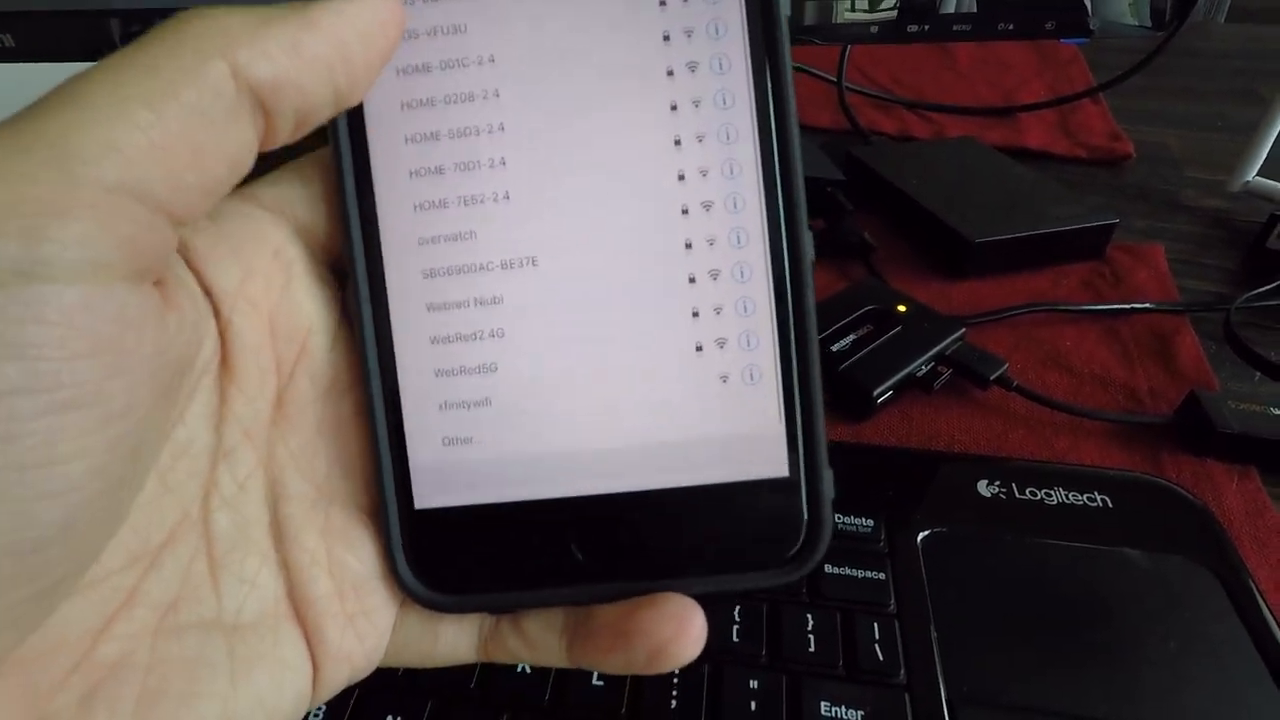